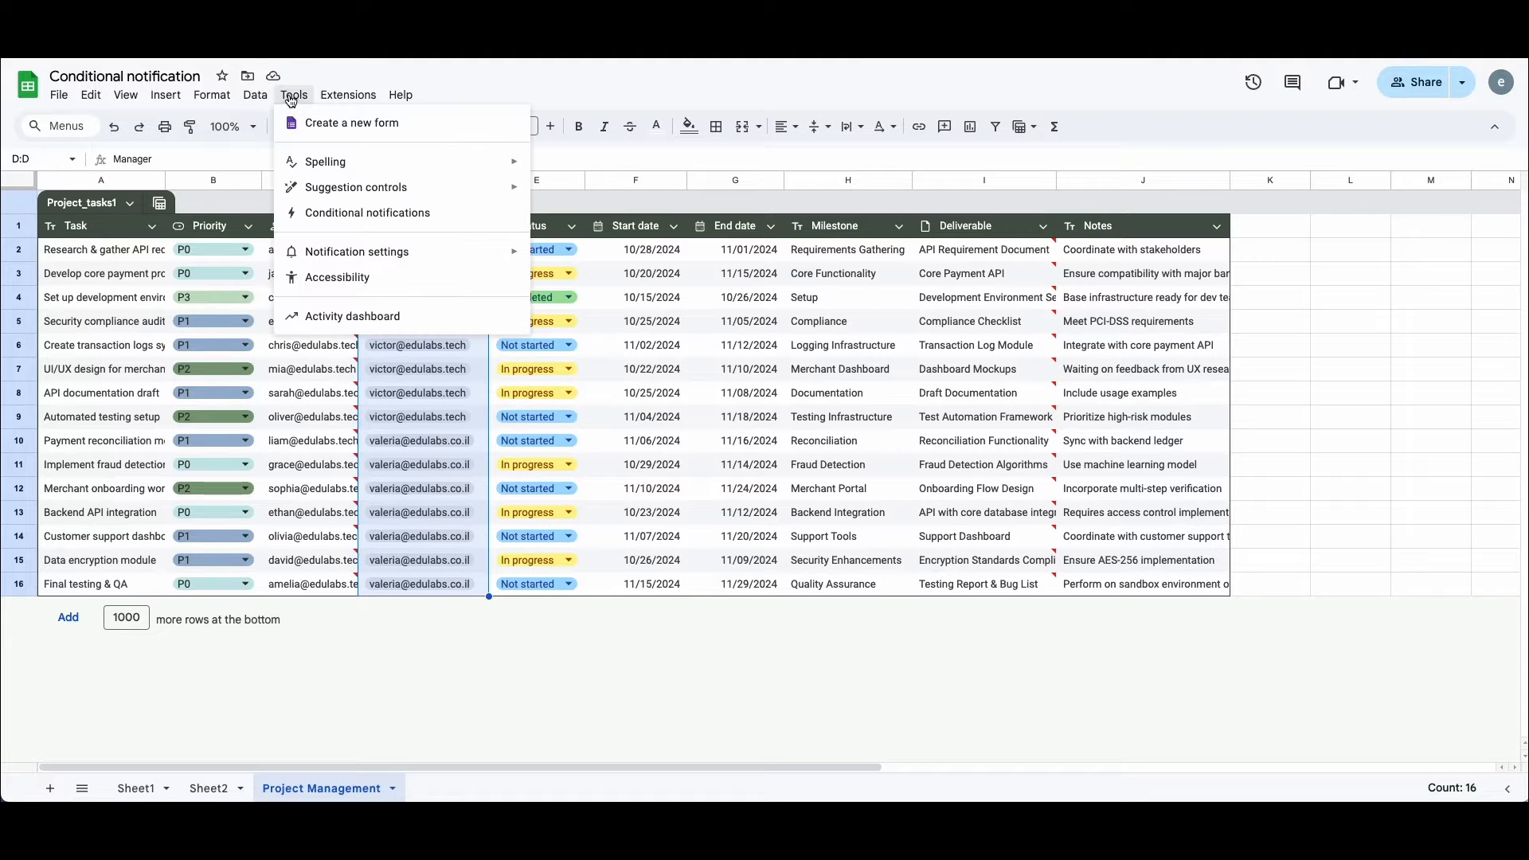
Bring up the Conditional notifications panel from the Tools menu
click(366, 212)
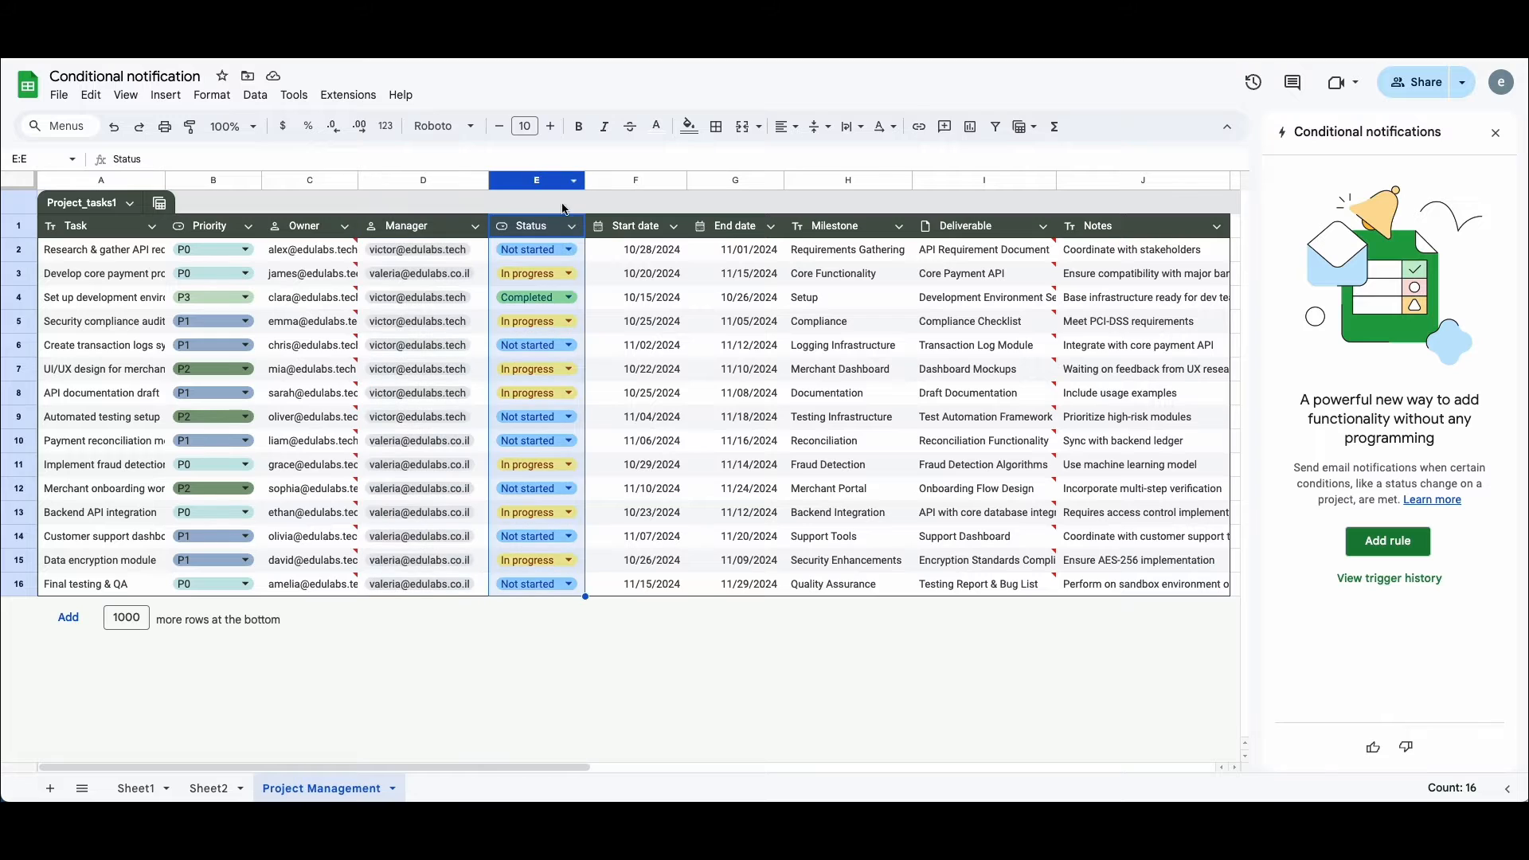
Add a rule named 'Status-blocked' watching the Status column, with a first condition added
click(1387, 541)
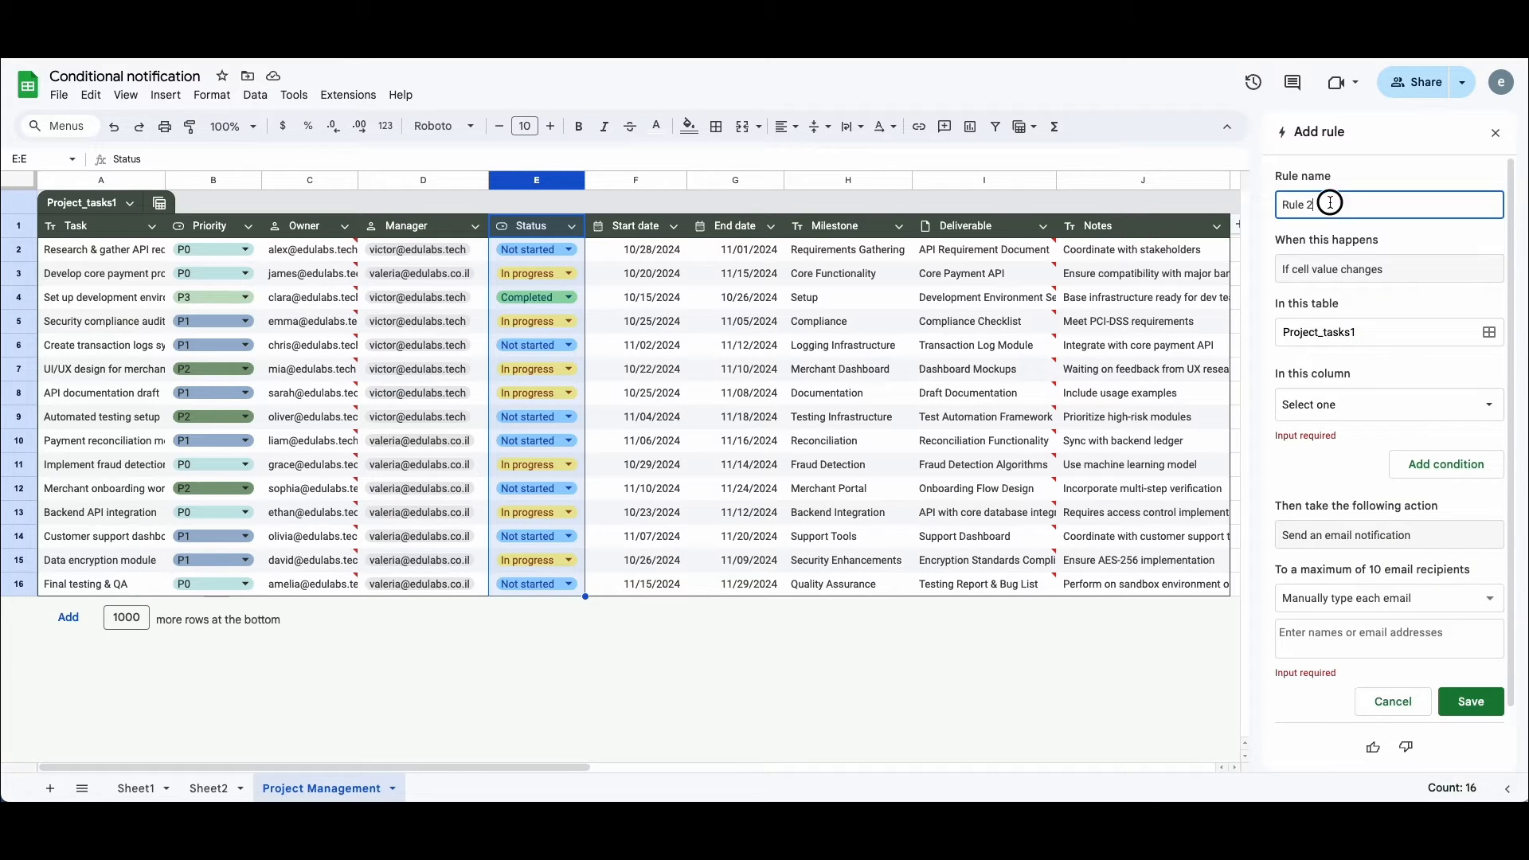
triple_click(1305, 204)
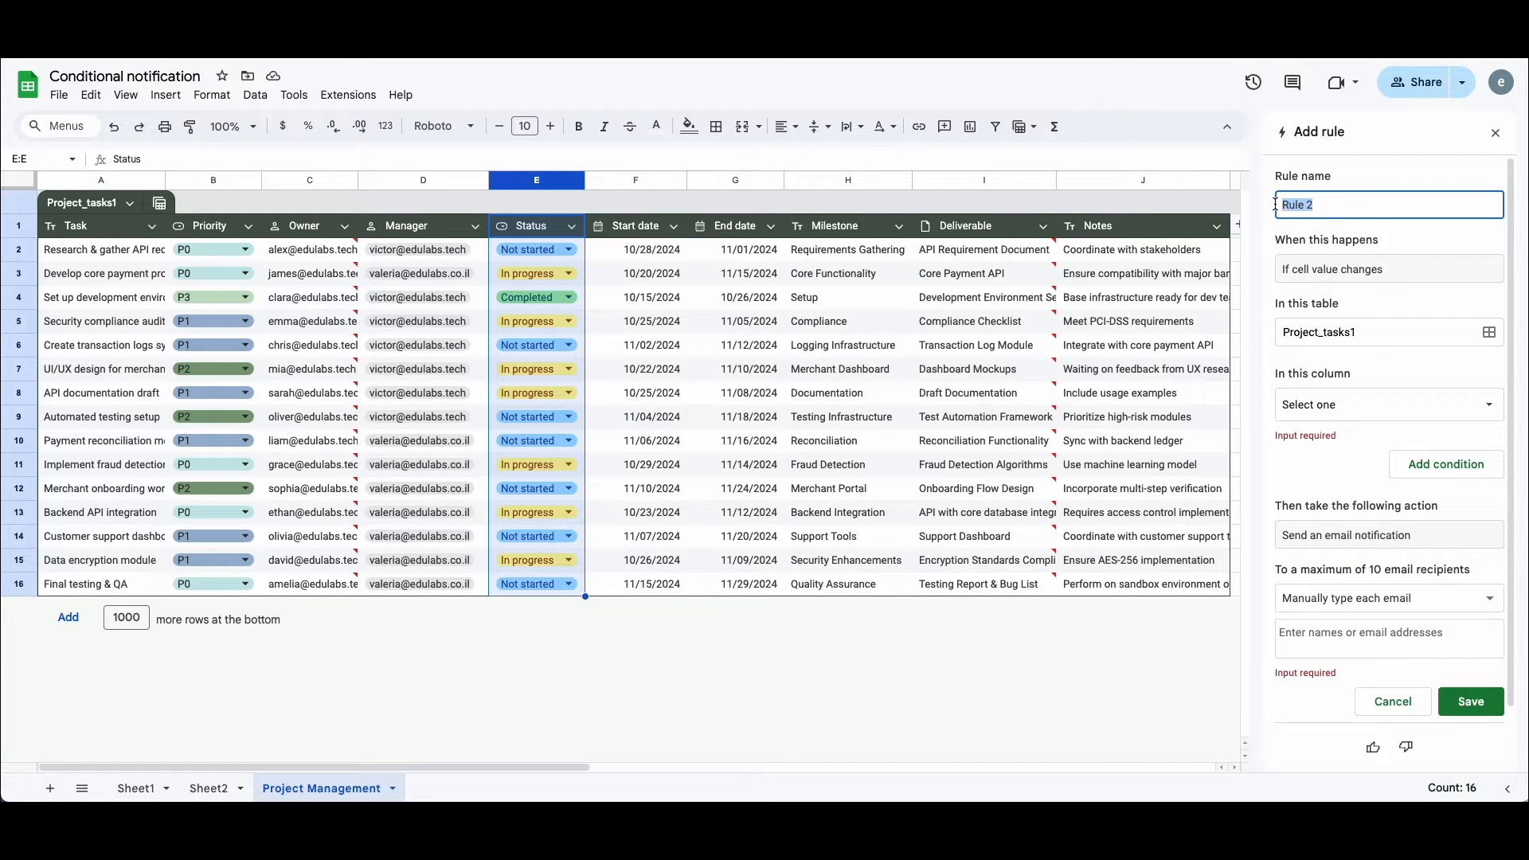
text(Status-blocked)
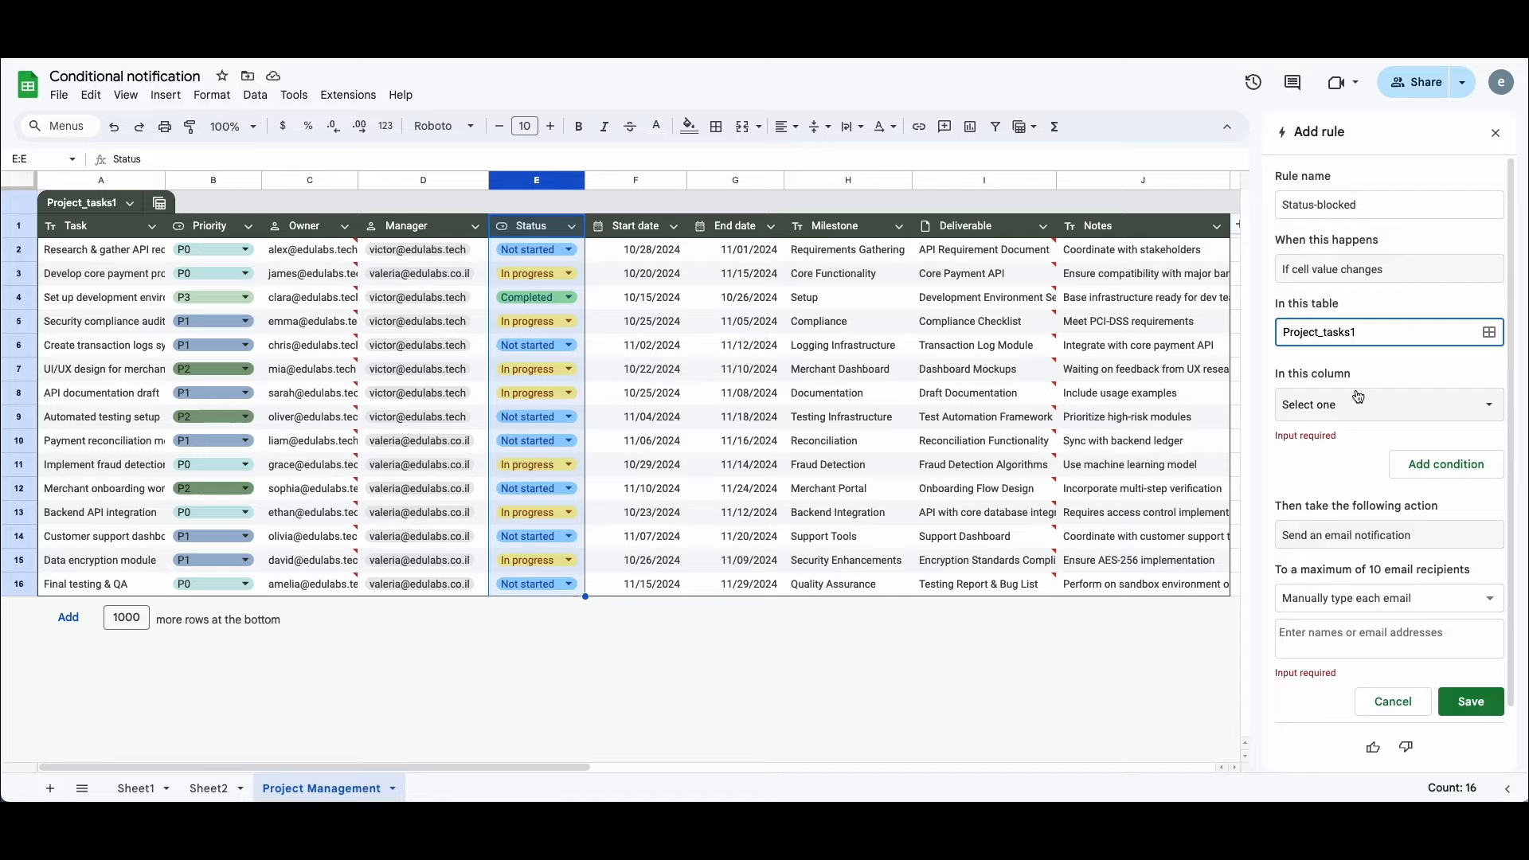
click(1386, 404)
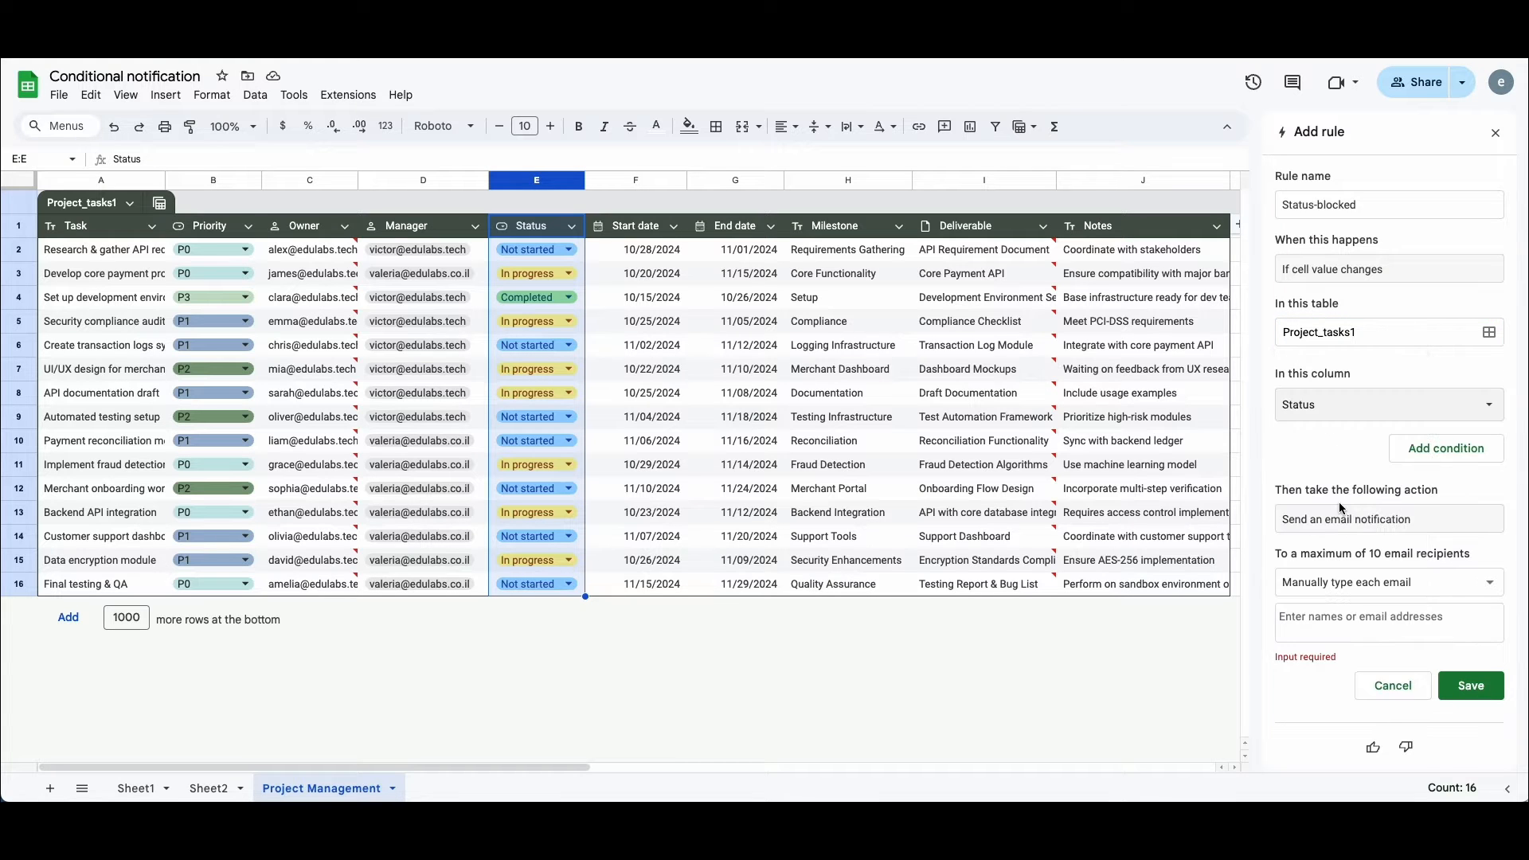
click(1444, 449)
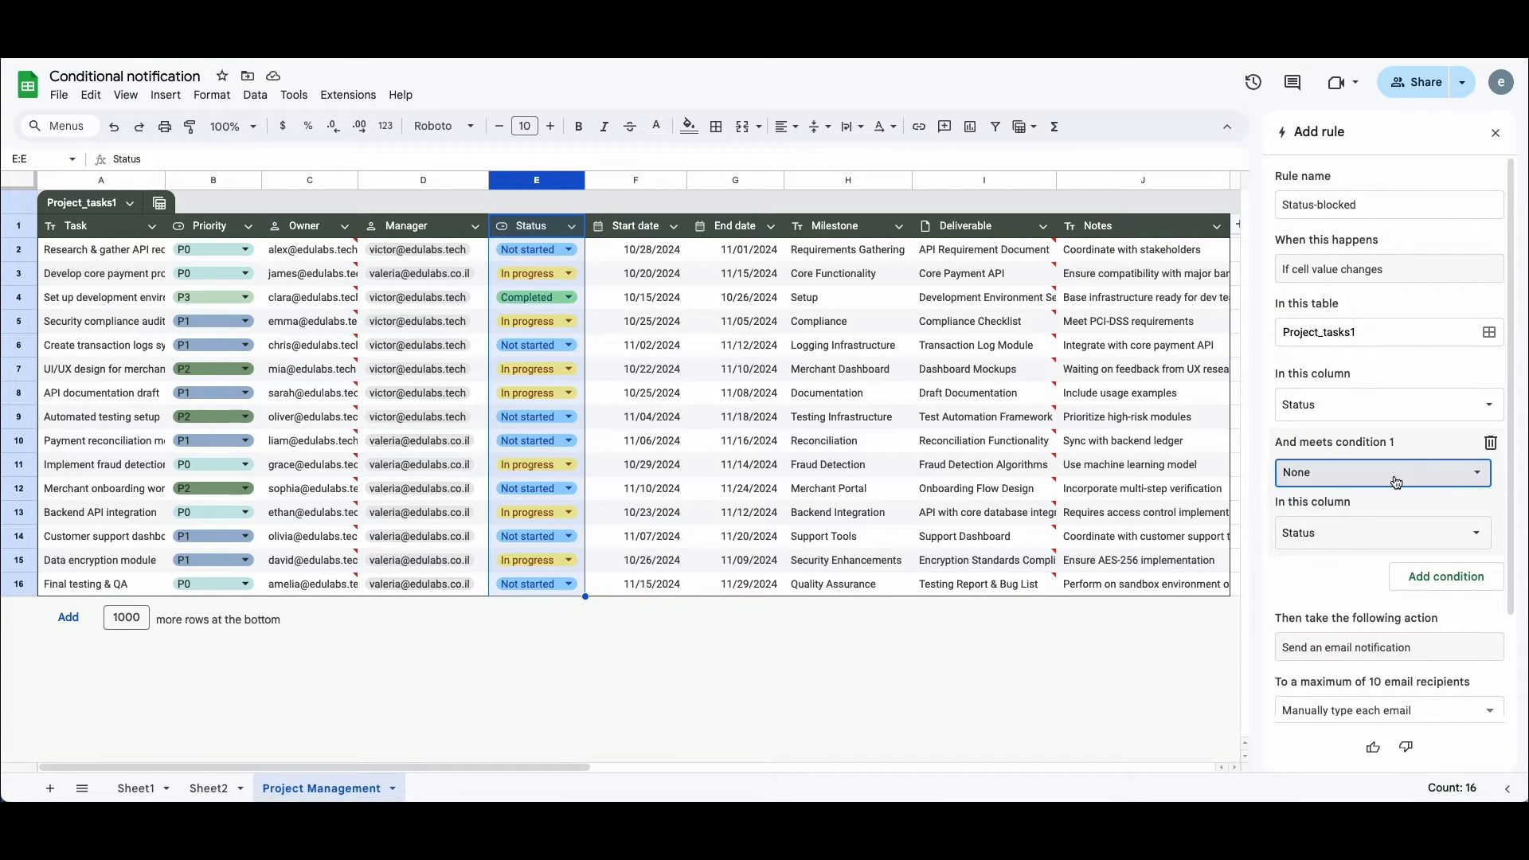
Set the condition to 'Is equal to' with value Blocked, checking the Status chip options
click(1382, 473)
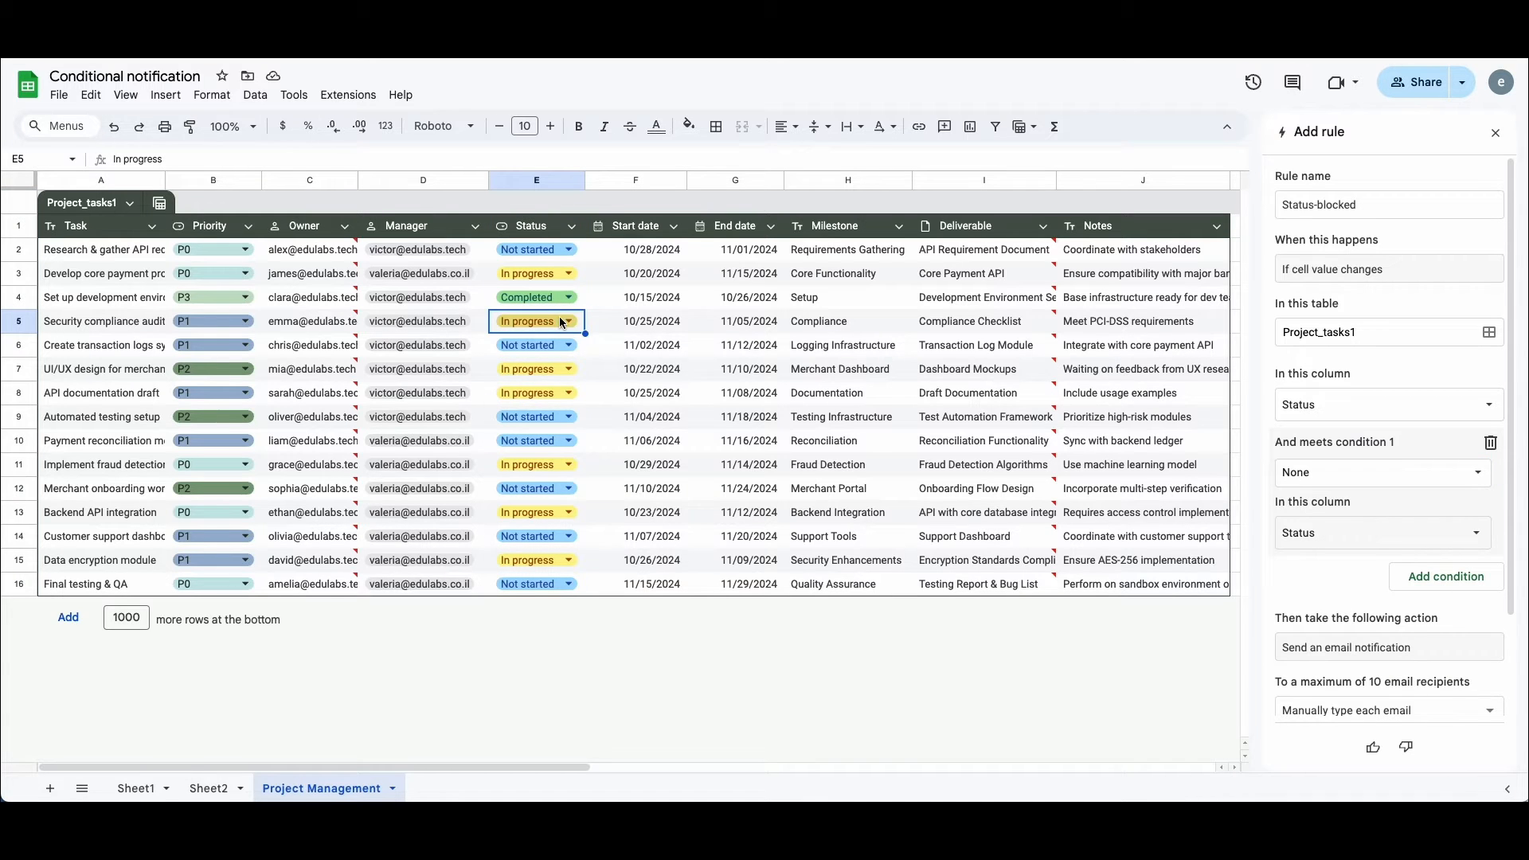
click(568, 320)
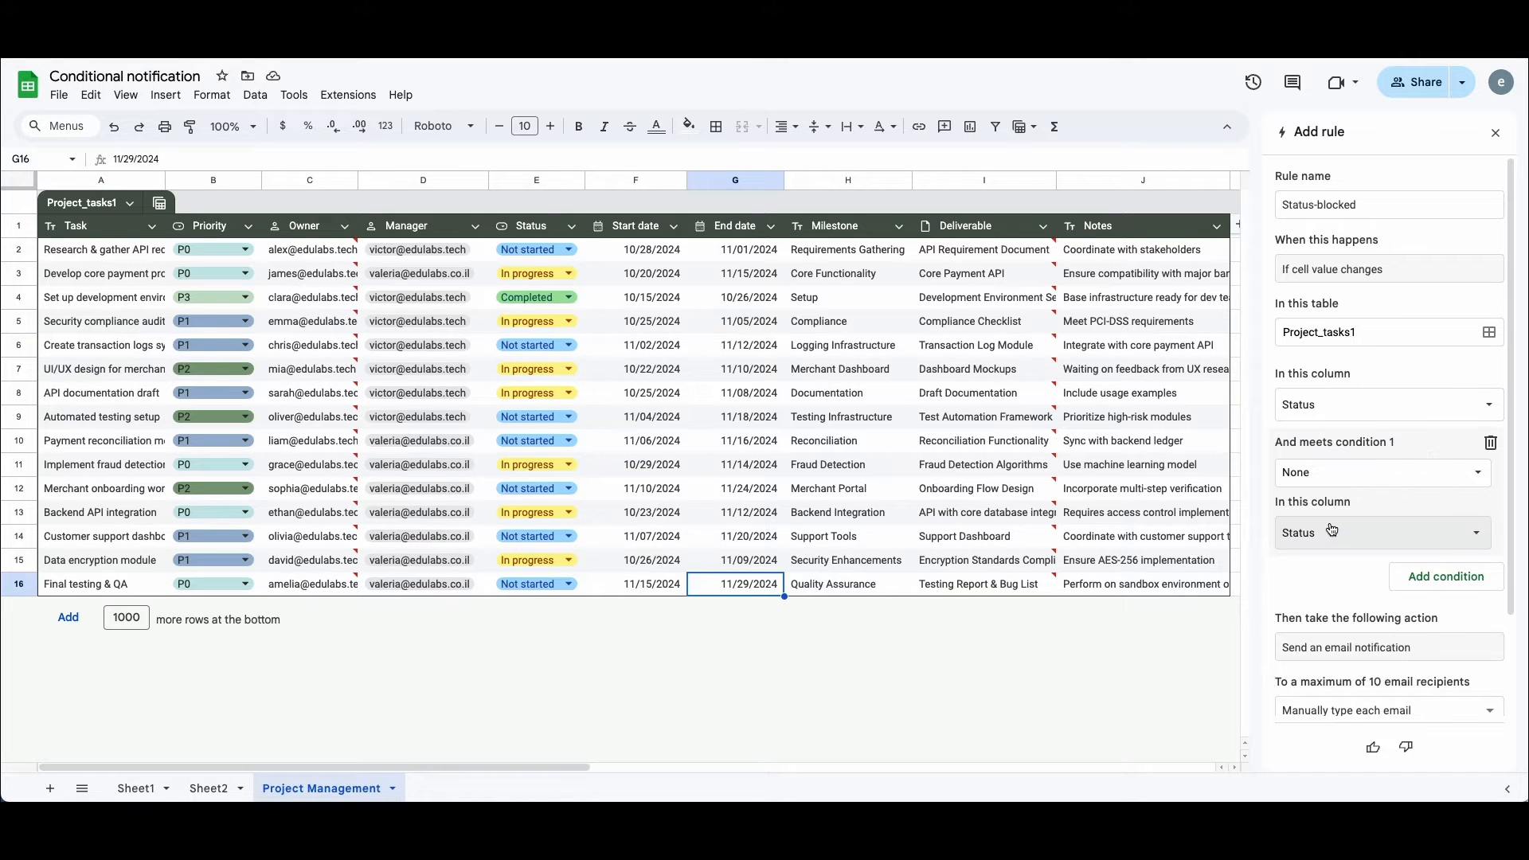
click(1380, 471)
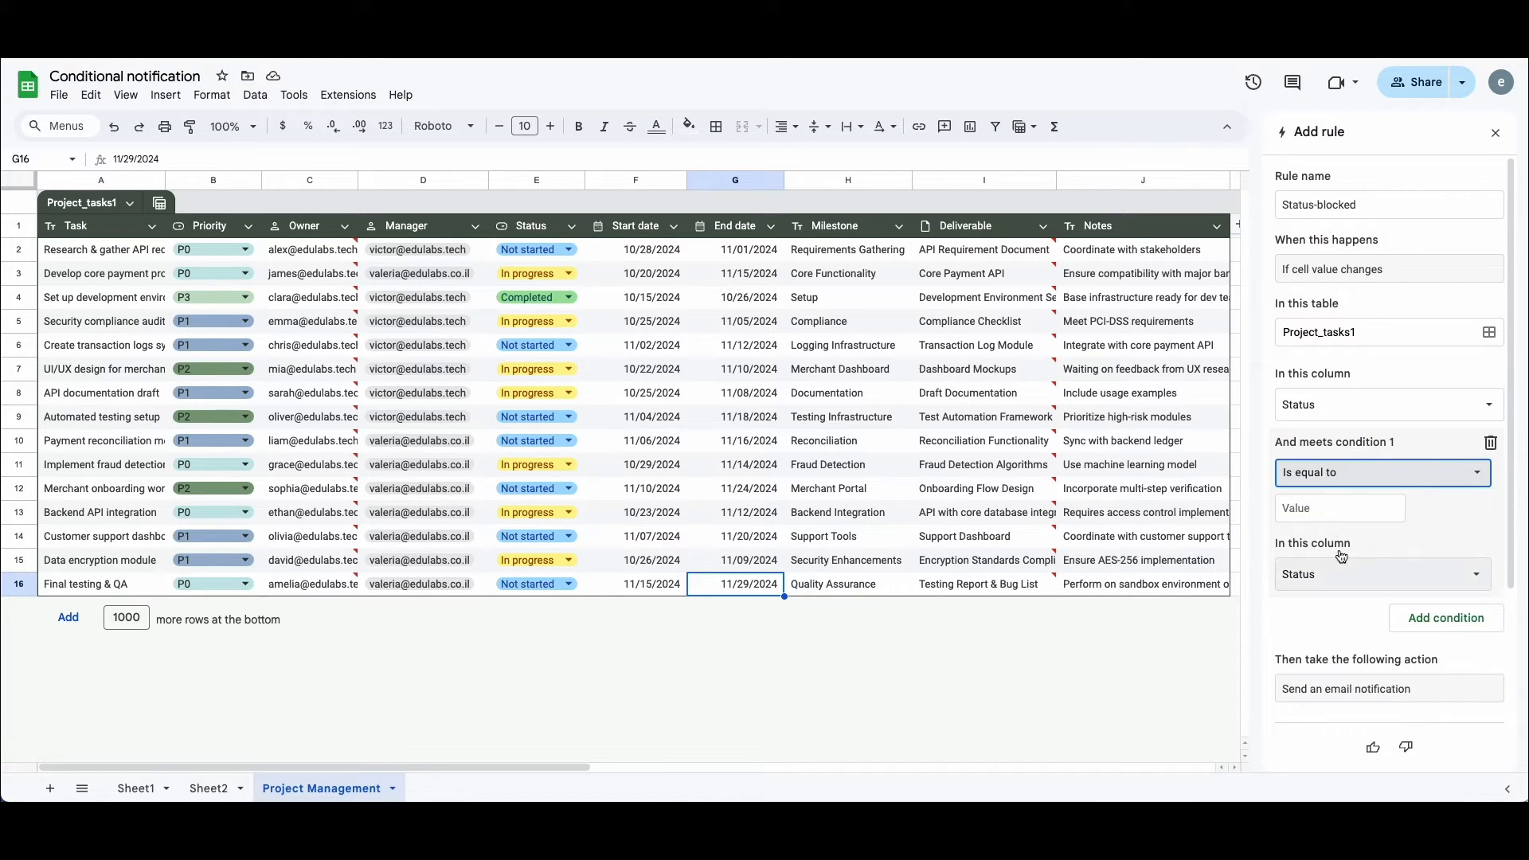
text(Blocked)
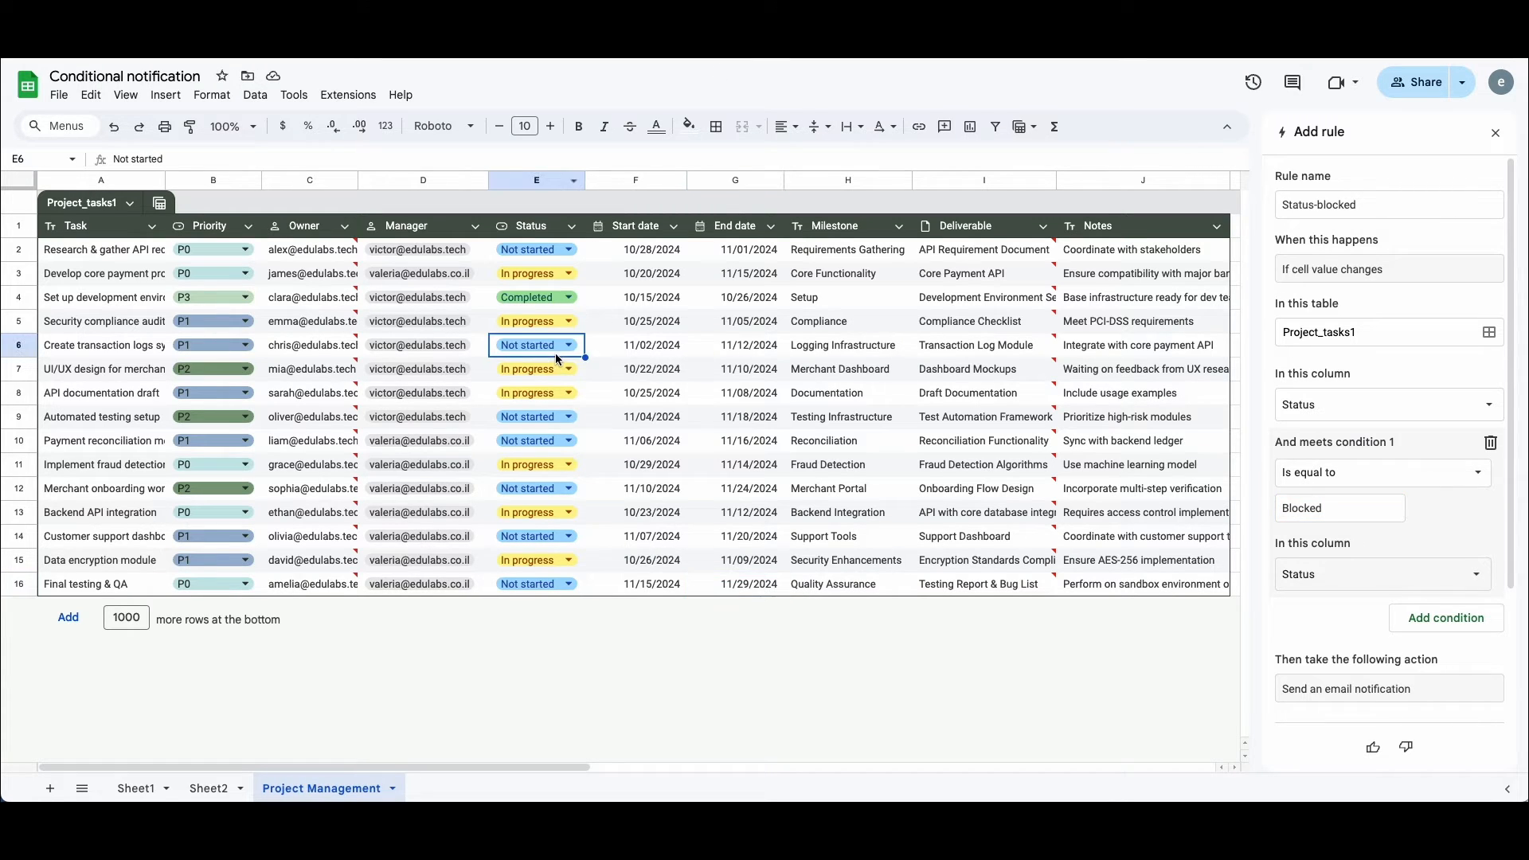
click(570, 344)
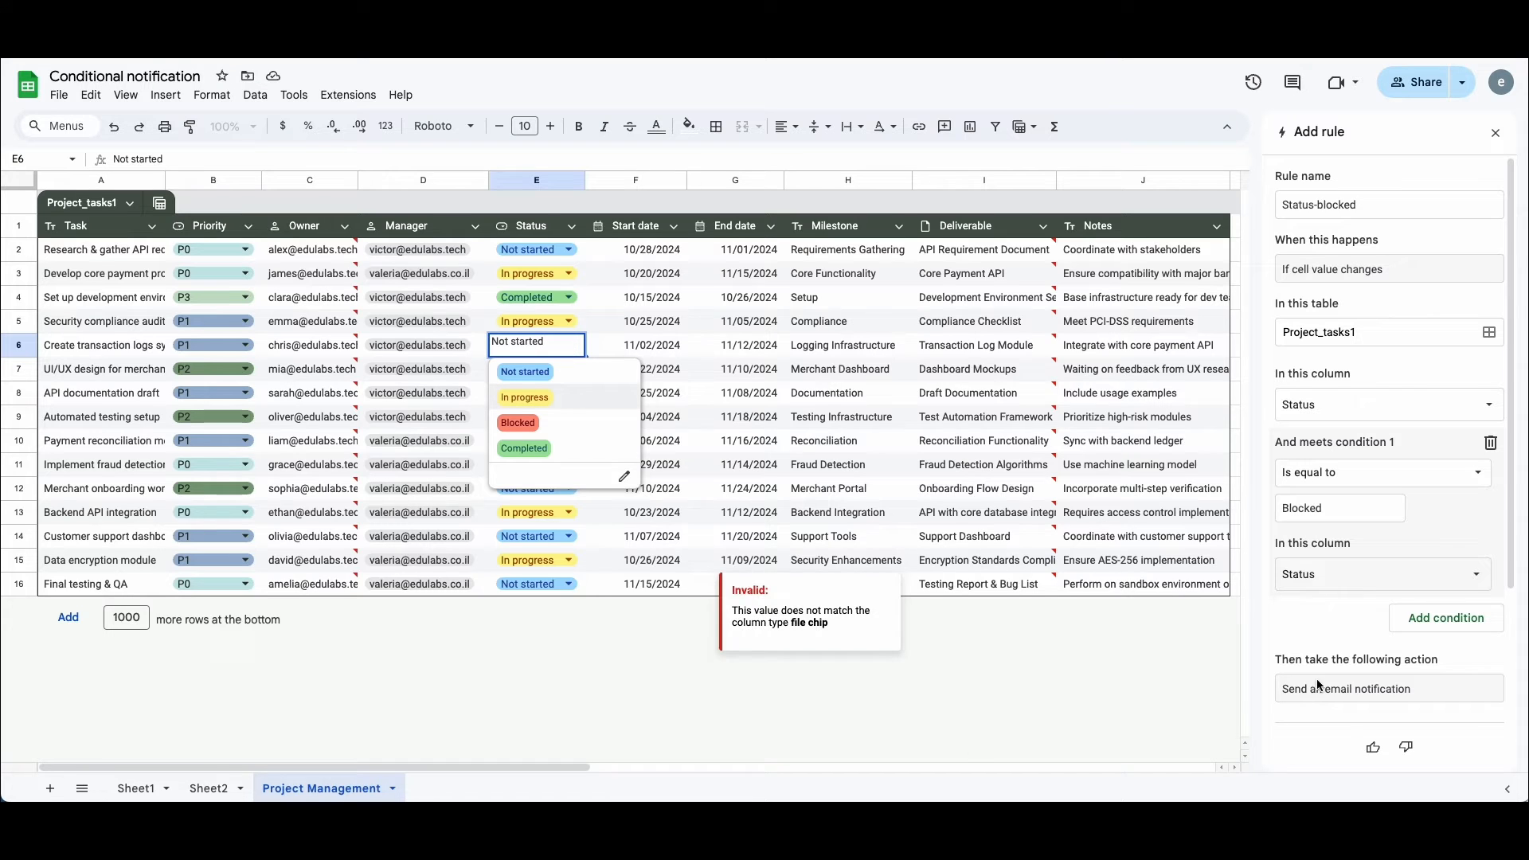
click(1382, 573)
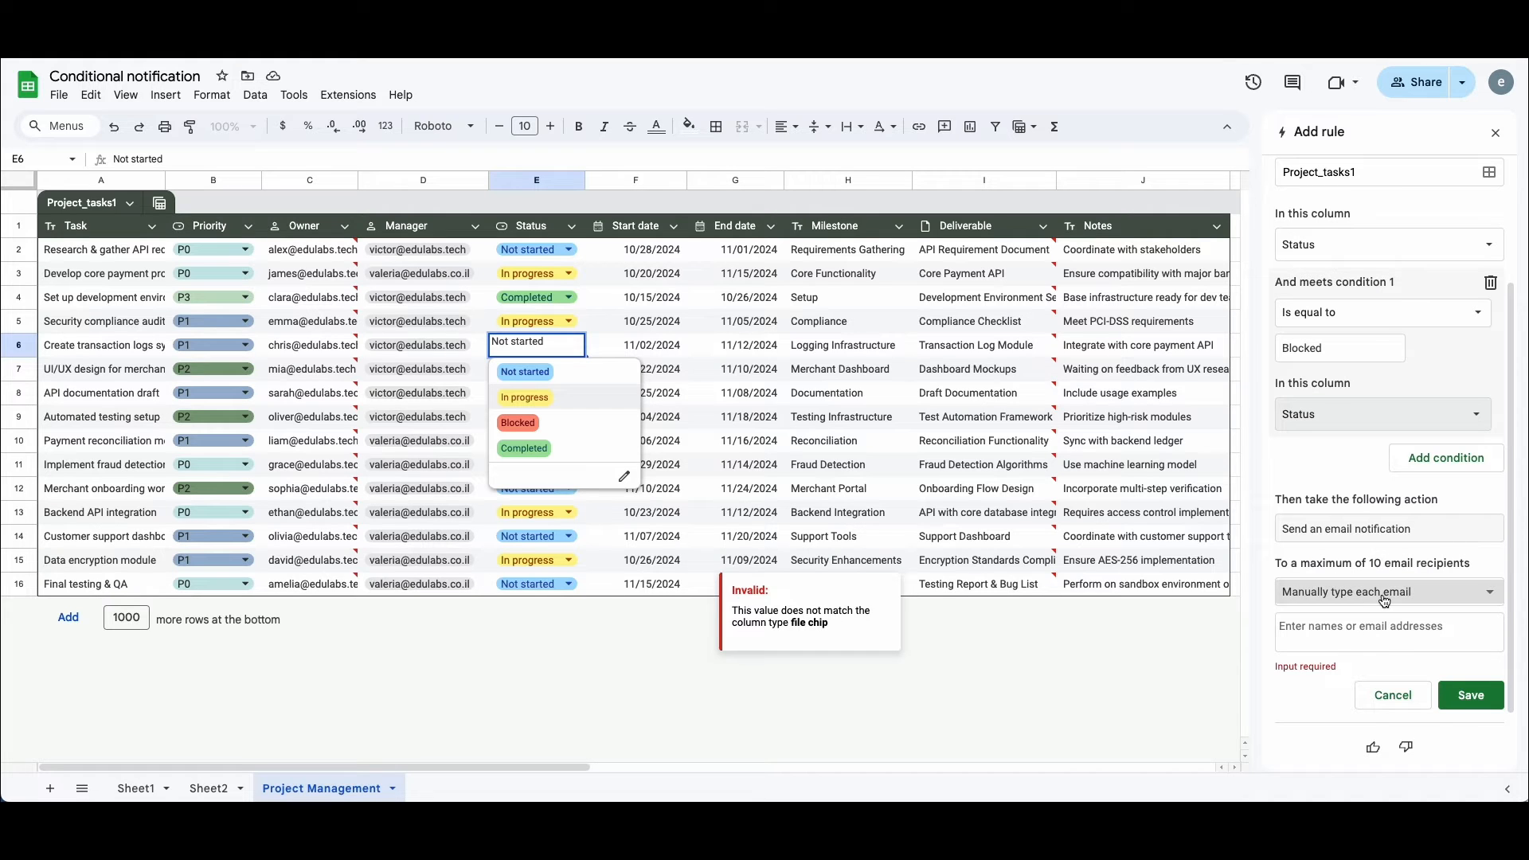
Send notifications to emails in the Manager column and save the rule
click(1385, 592)
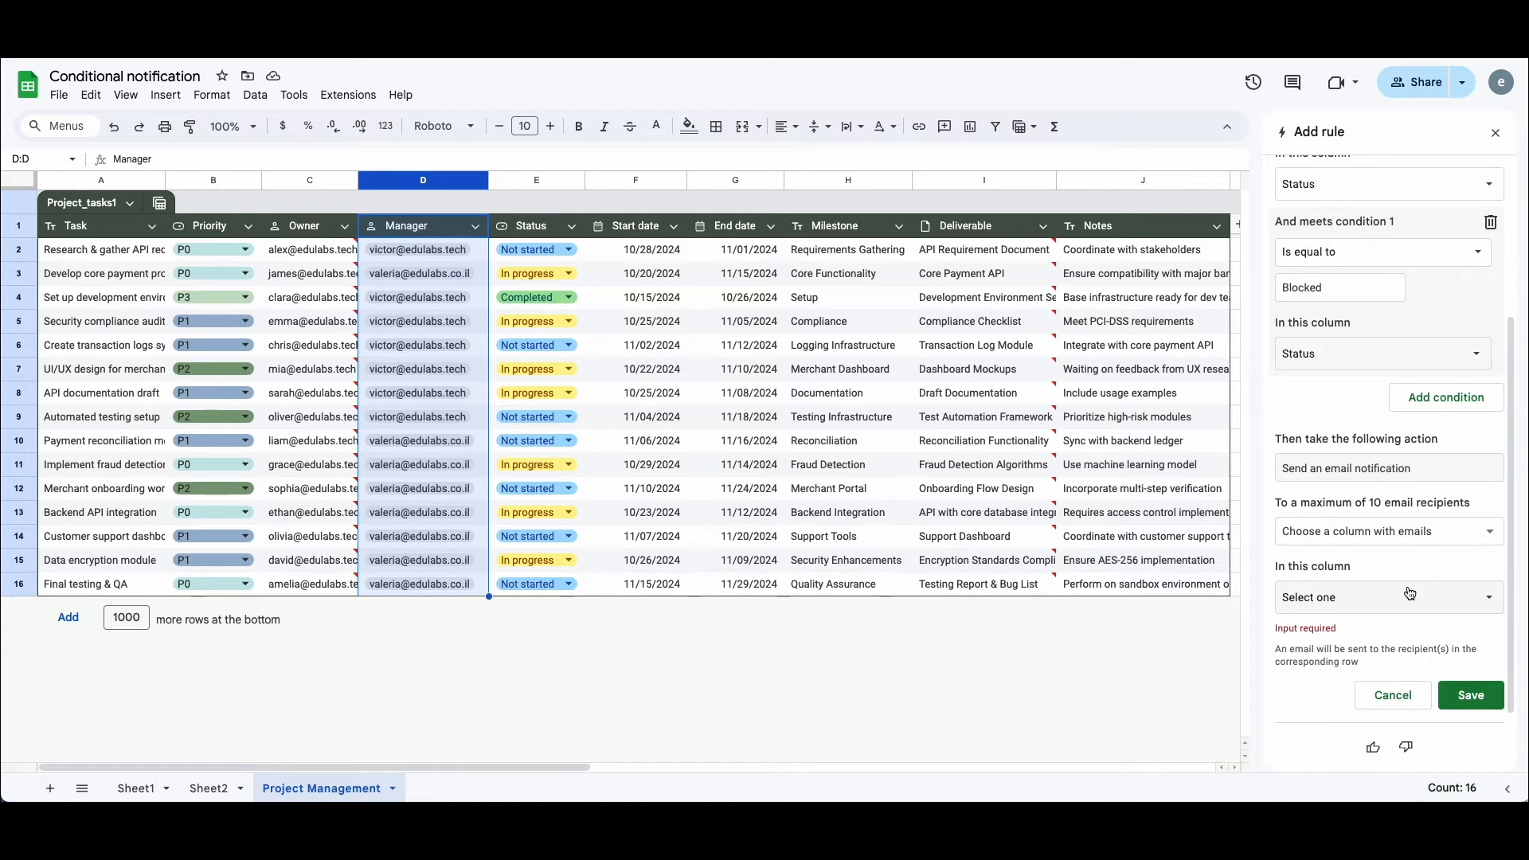
click(1384, 597)
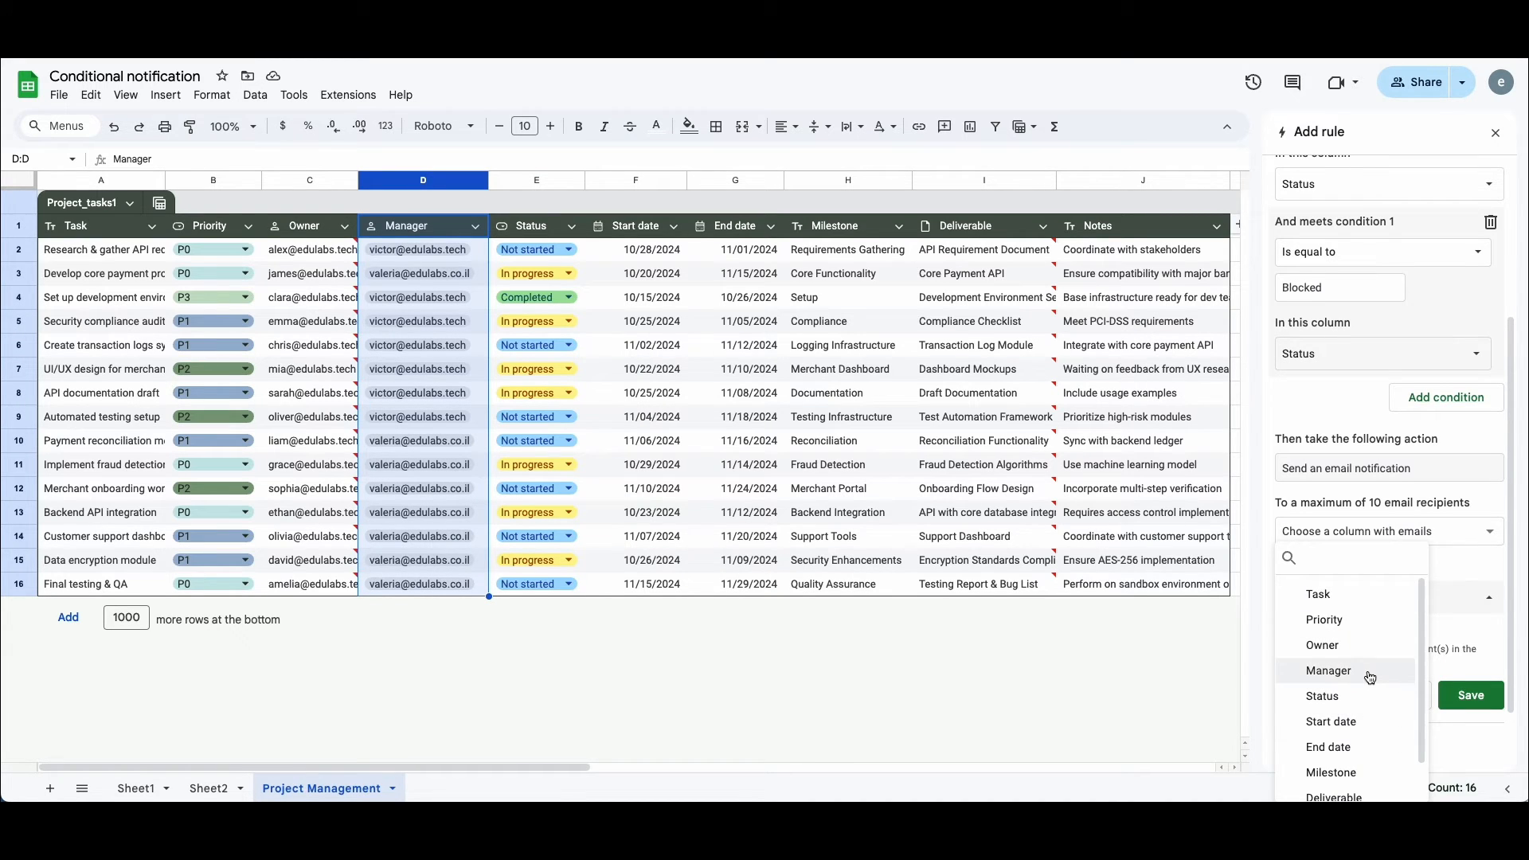
click(1328, 671)
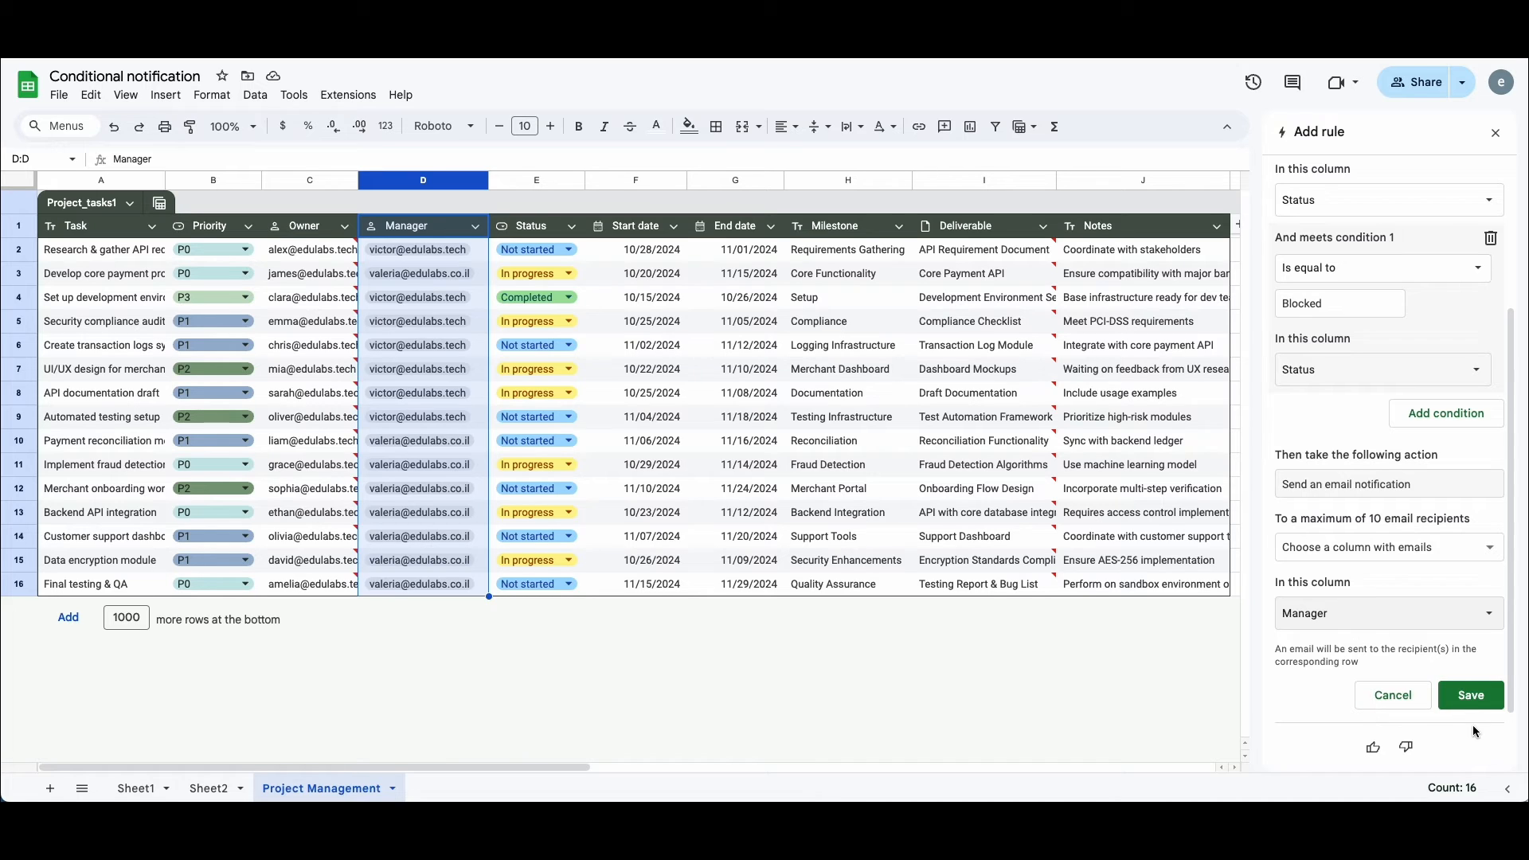
click(1470, 696)
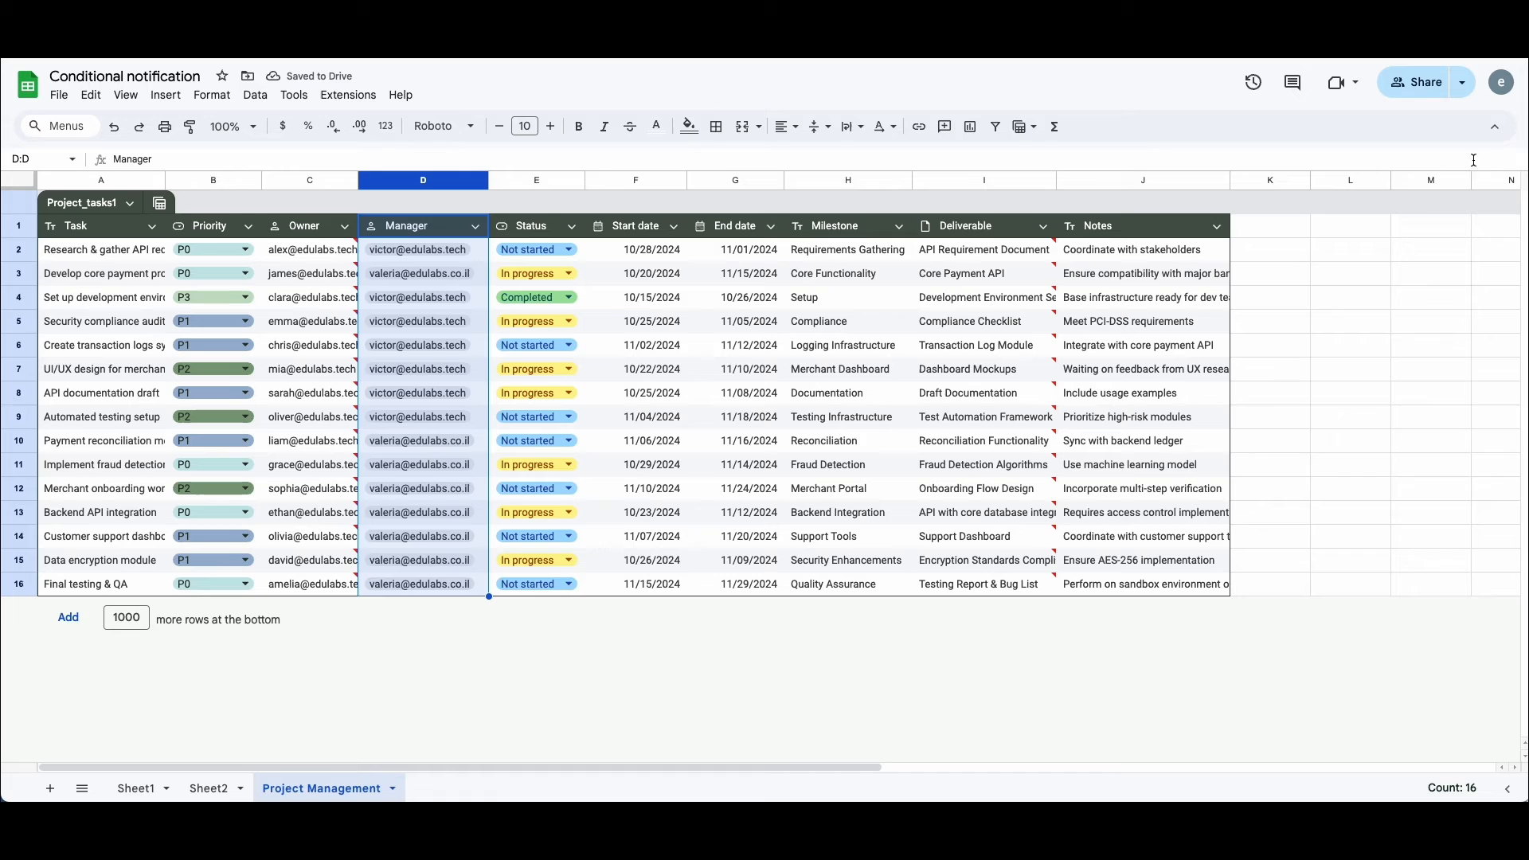
Change the Status chip in cell E7 from In progress to Blocked
click(535, 582)
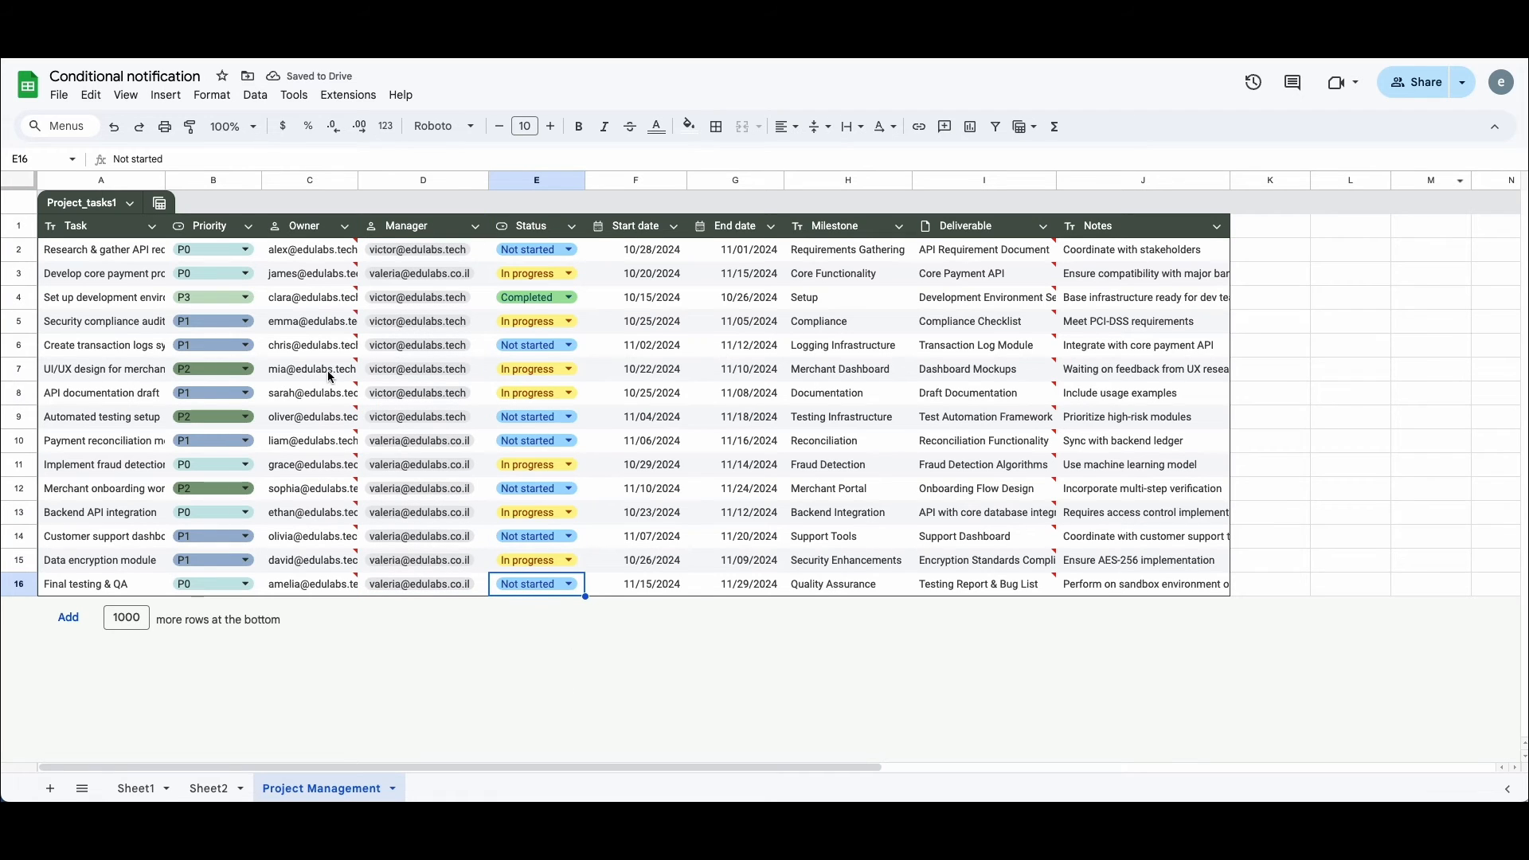
click(567, 368)
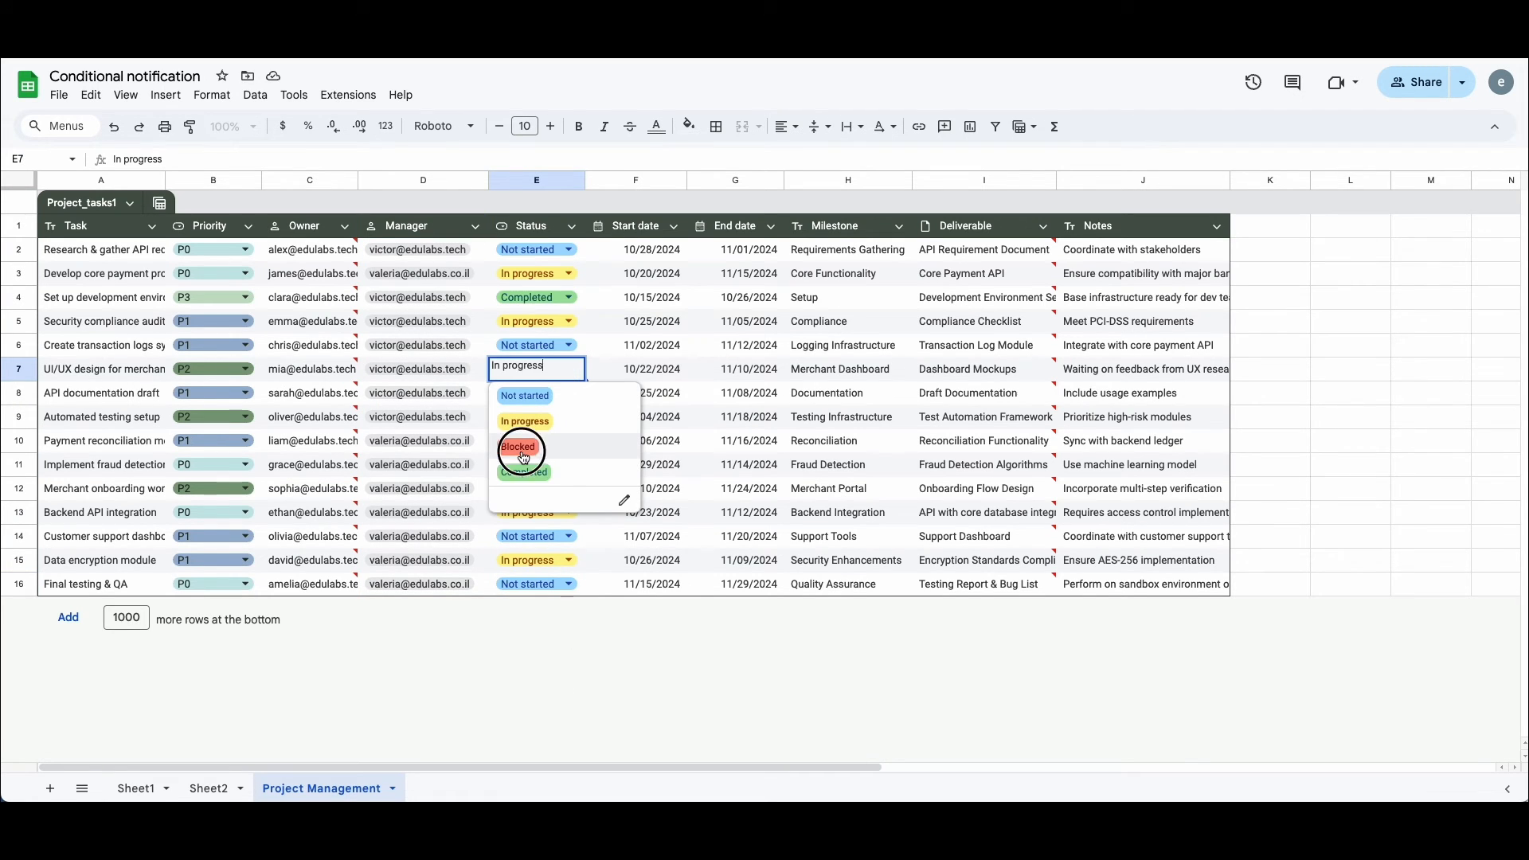
click(517, 447)
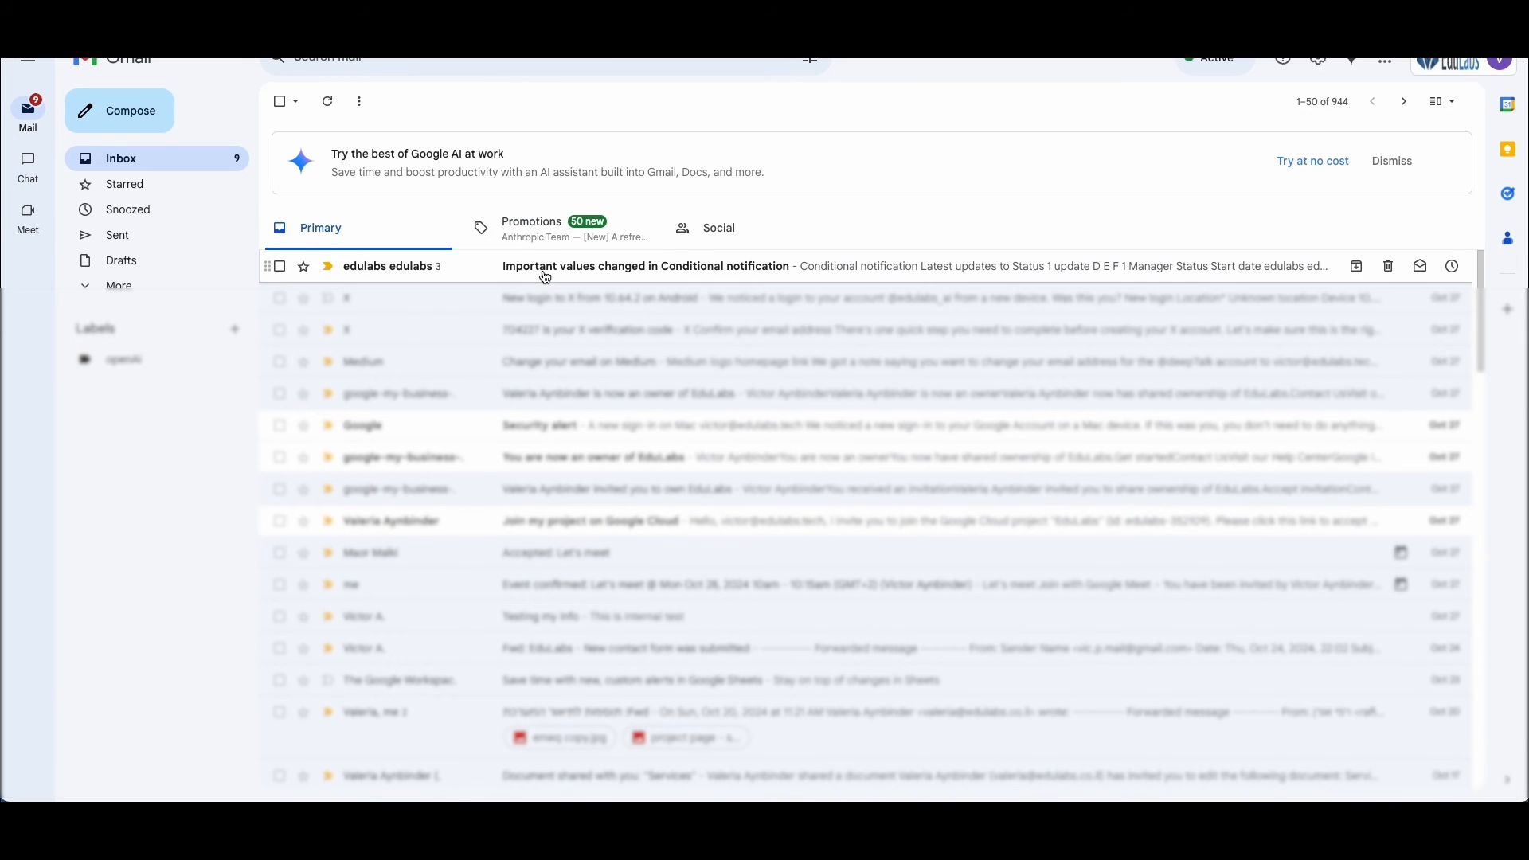
Open the 'Important values changed in Conditional notification' email in the Gmail inbox
click(643, 266)
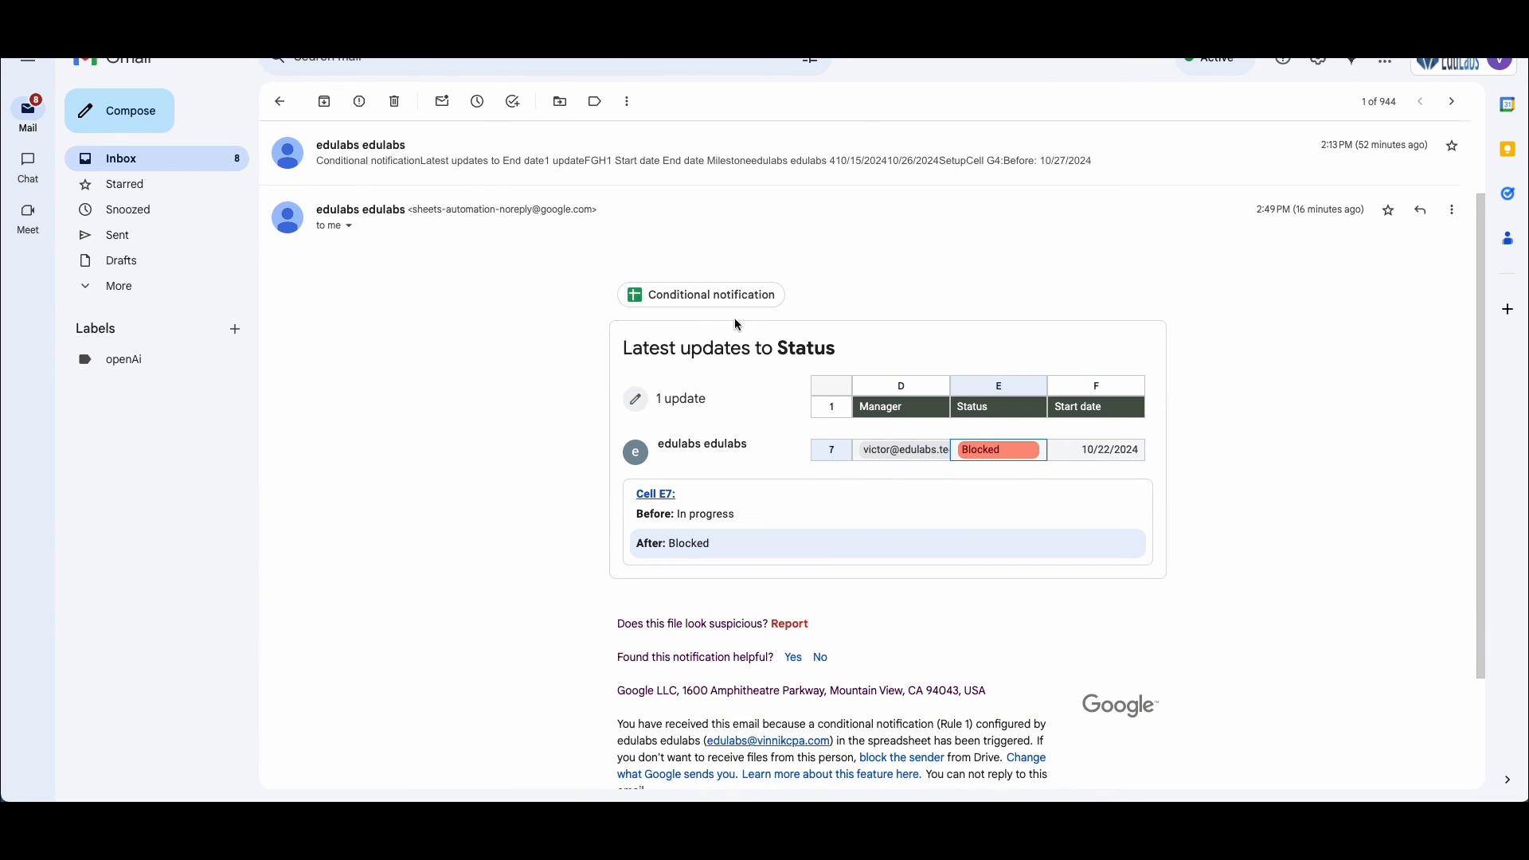
mouse_move(979, 440)
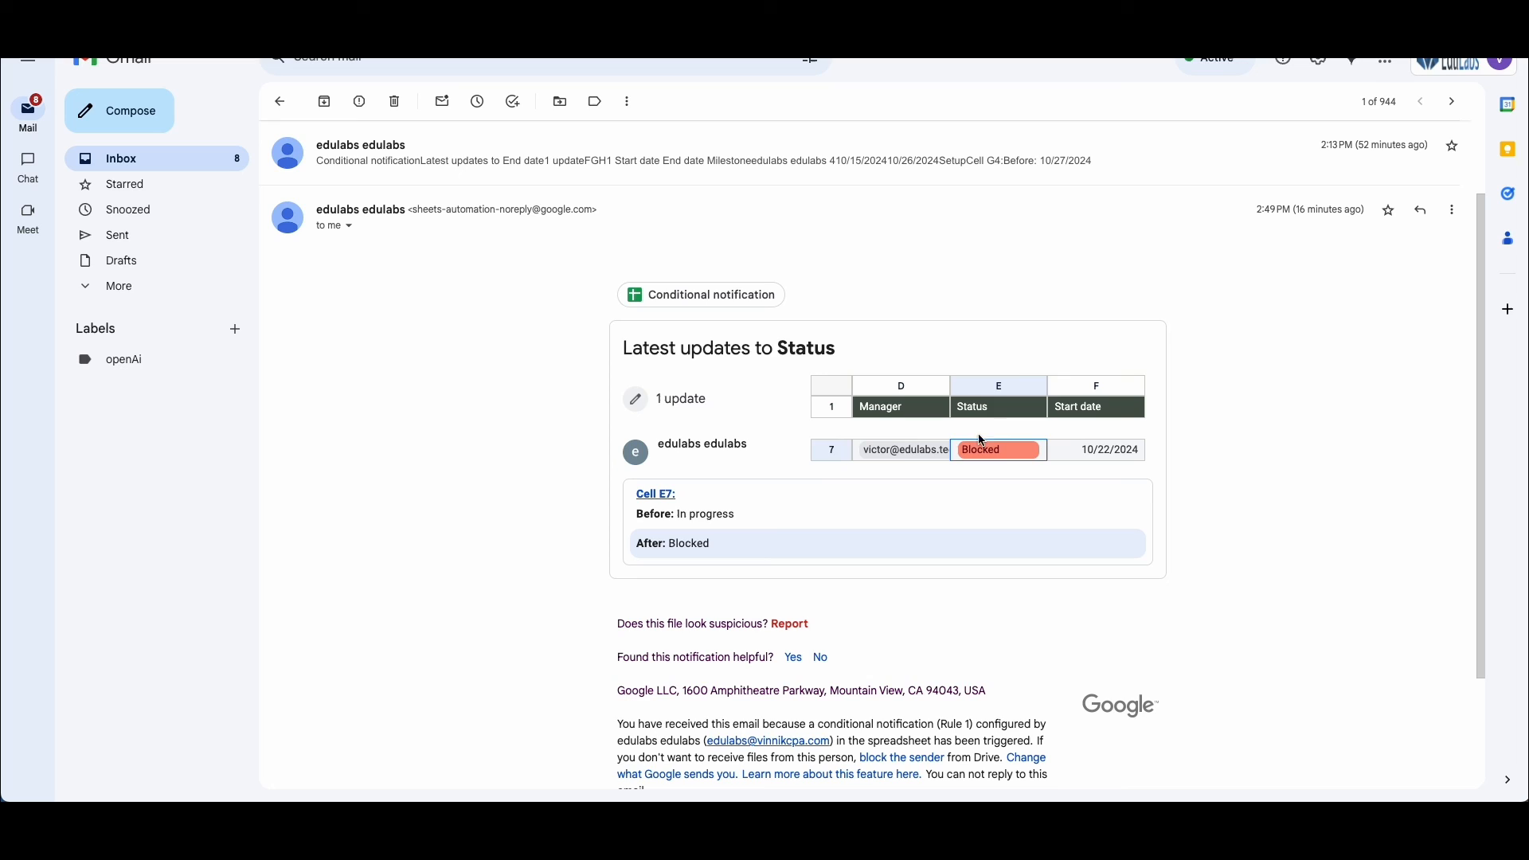